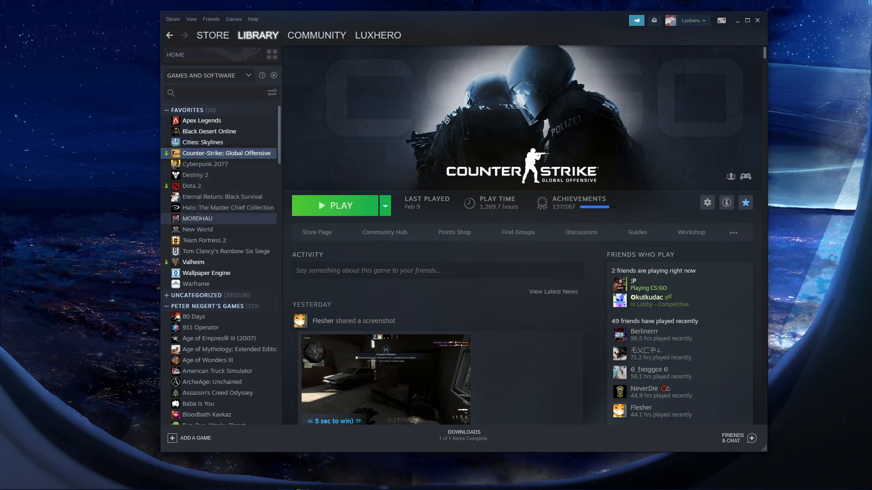
Step: Browse CS:GO's local files from its Steam Properties to open the install folder in File Explorer
{"action": "left_click", "coordinate": [707, 202]}
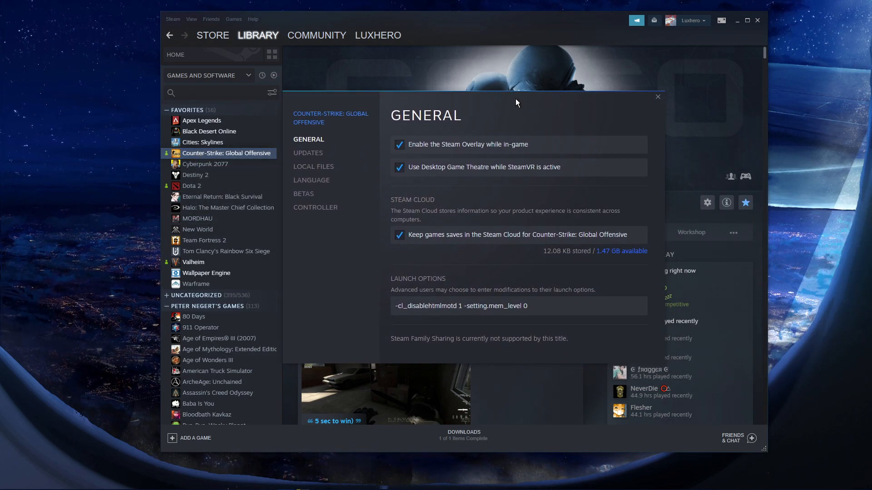
{"action": "left_click", "coordinate": [313, 166]}
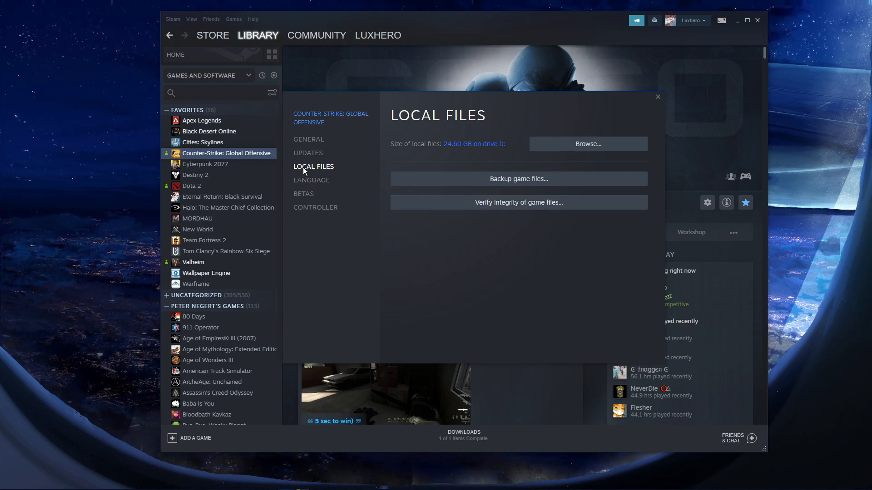
{"action": "left_click", "coordinate": [587, 144]}
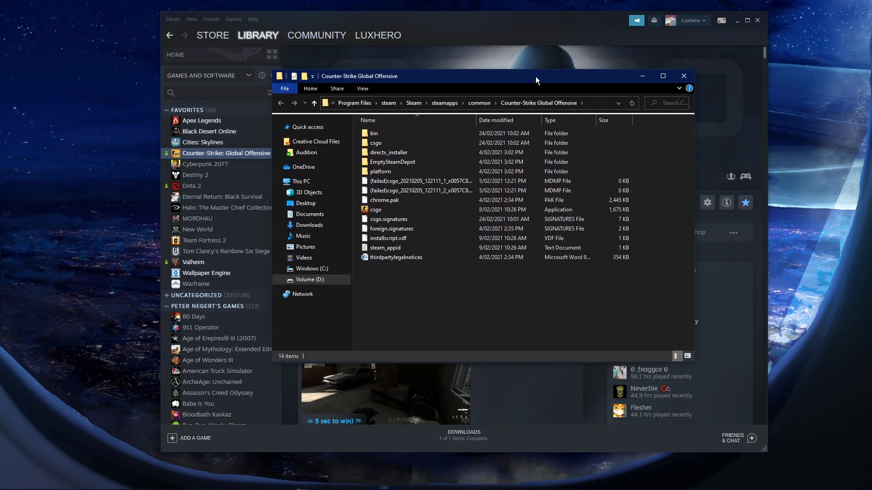
Step: Set csgo.exe to Windows 7 compatibility mode and disable fullscreen optimizations
{"action": "right_click", "coordinate": [376, 210]}
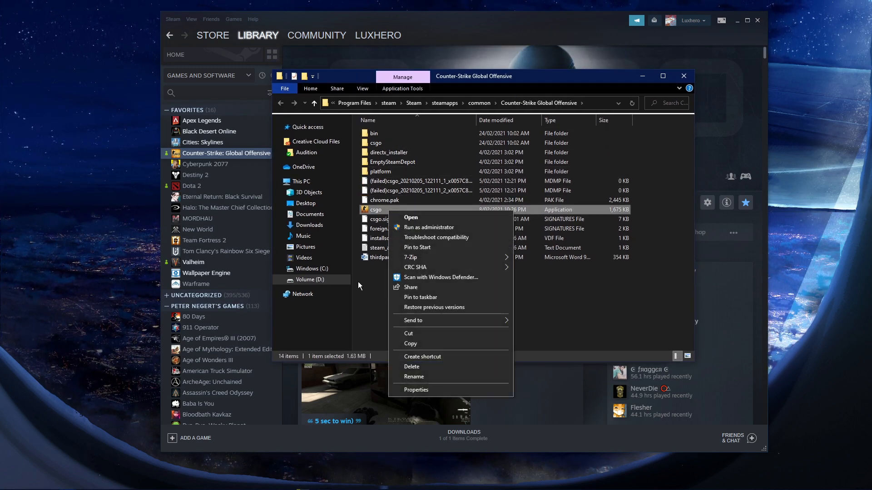
{"action": "left_click", "coordinate": [416, 389]}
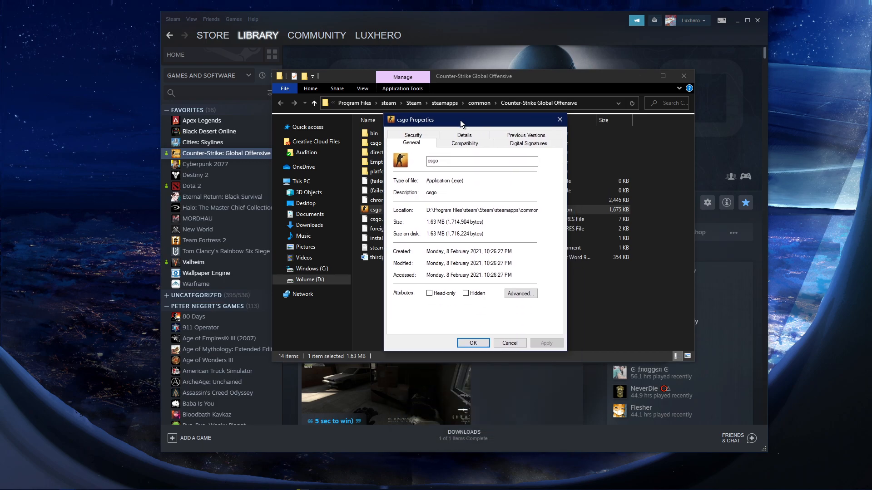
{"action": "left_click", "coordinate": [434, 143]}
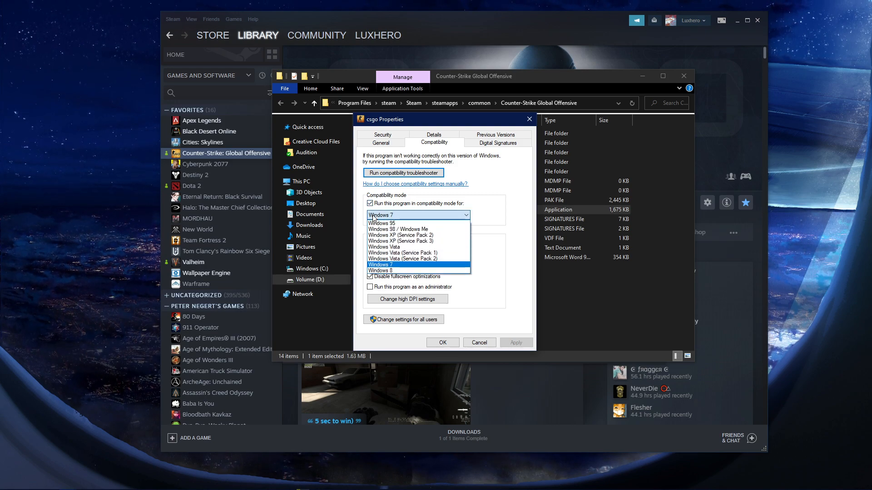
{"action": "left_click", "coordinate": [380, 265]}
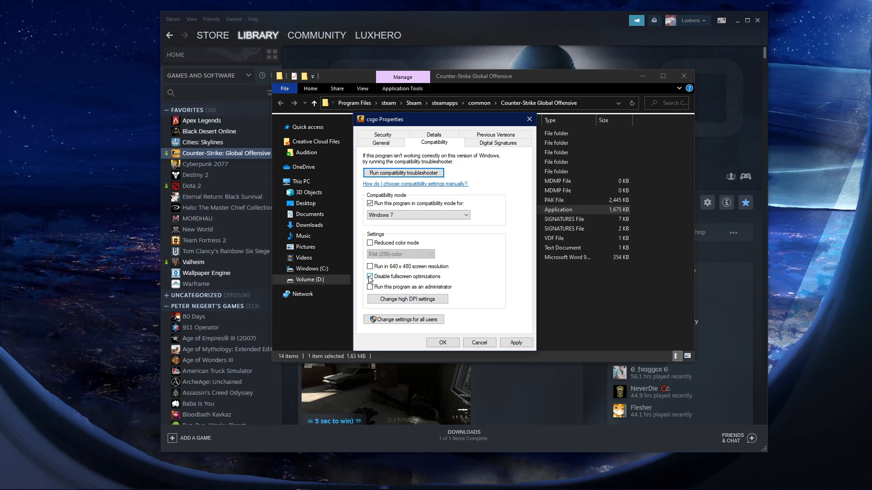
{"action": "left_click", "coordinate": [369, 276]}
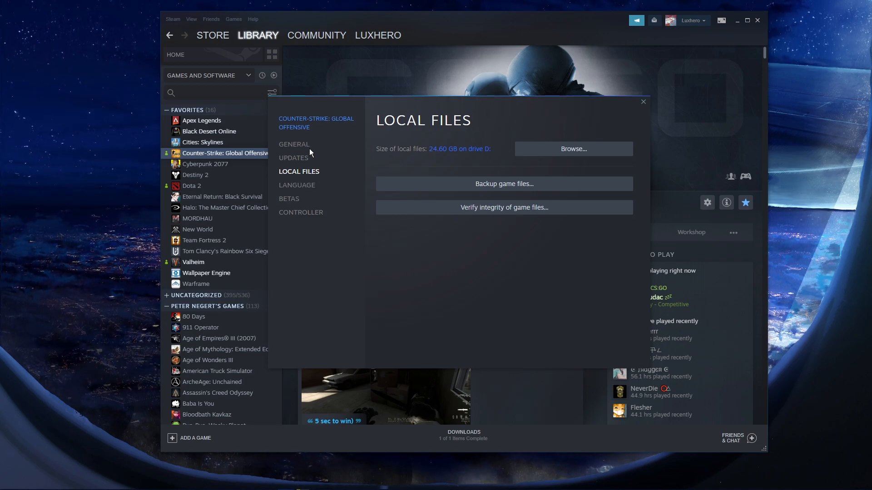
Step: Select the launch options '-cl_disablehtmlmotd 1 -setting.mem_level 0' under General, then minimize to the desktop
{"action": "left_click", "coordinate": [294, 144]}
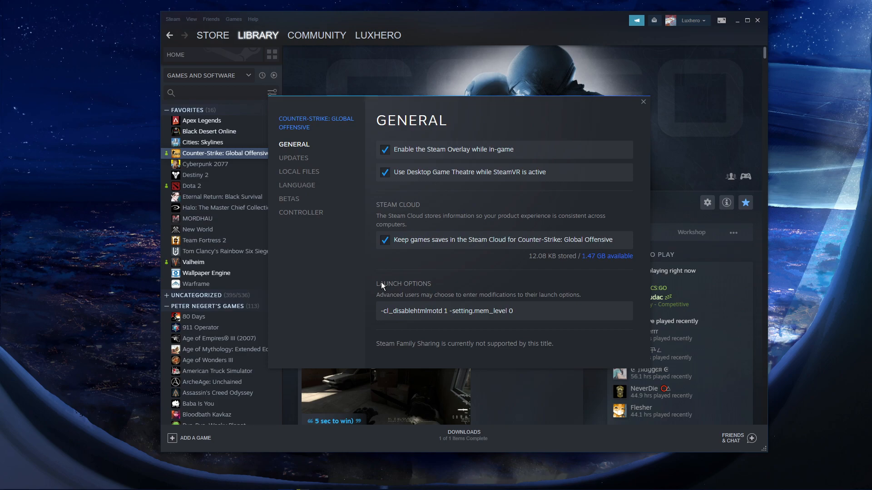
{"action": "triple_click", "coordinate": [447, 310]}
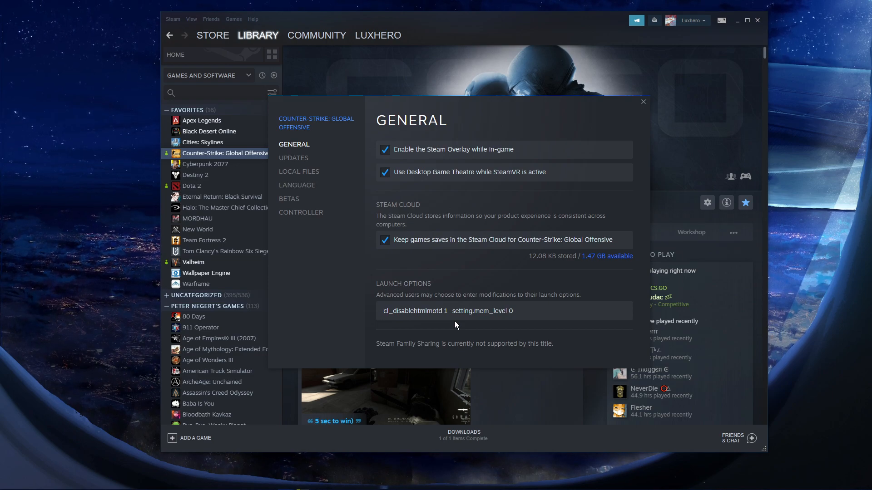
{"action": "left_click", "coordinate": [643, 102]}
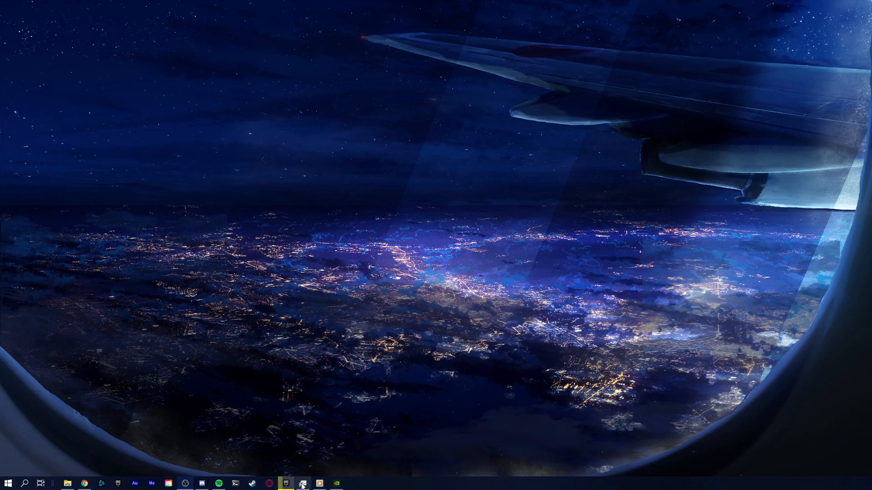
Step: Open GeForce Experience to its Drivers page showing Game Ready Driver 461.40
{"action": "left_click", "coordinate": [302, 483]}
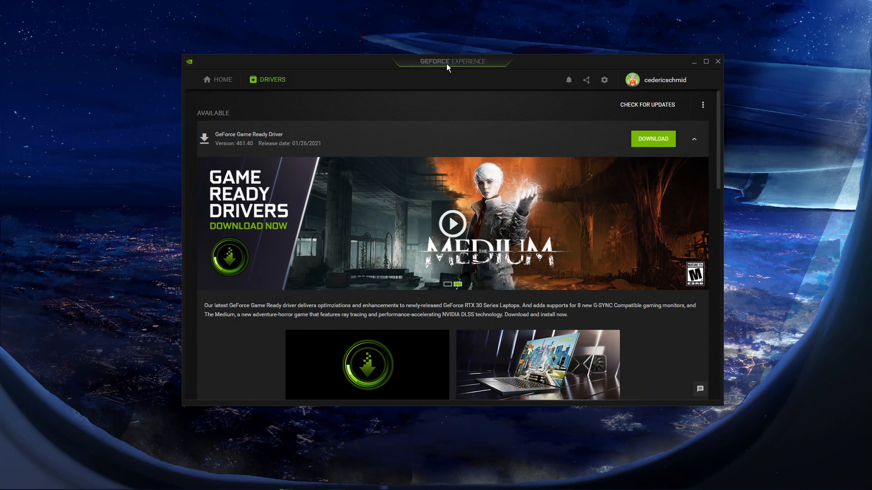
{"action": "mouse_move", "coordinate": [470, 83]}
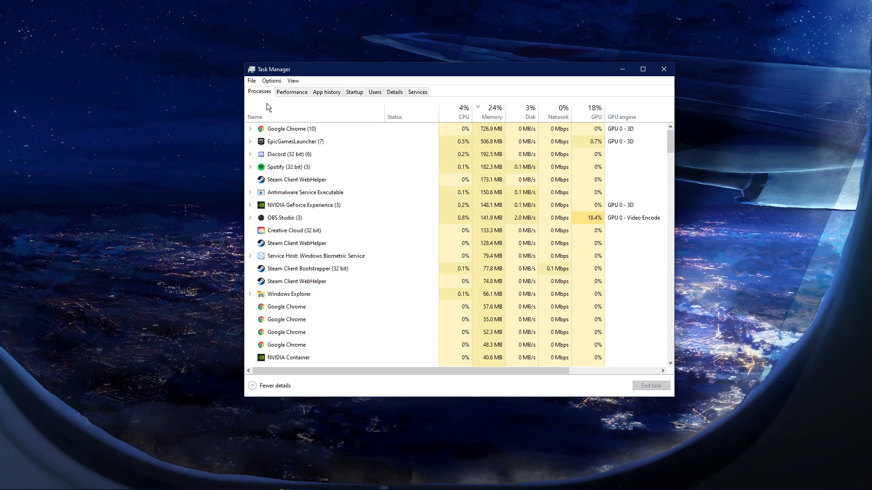
Step: Open Task Manager and bring up actions for the Steam Client Bootstrapper process
{"action": "left_click", "coordinate": [294, 231]}
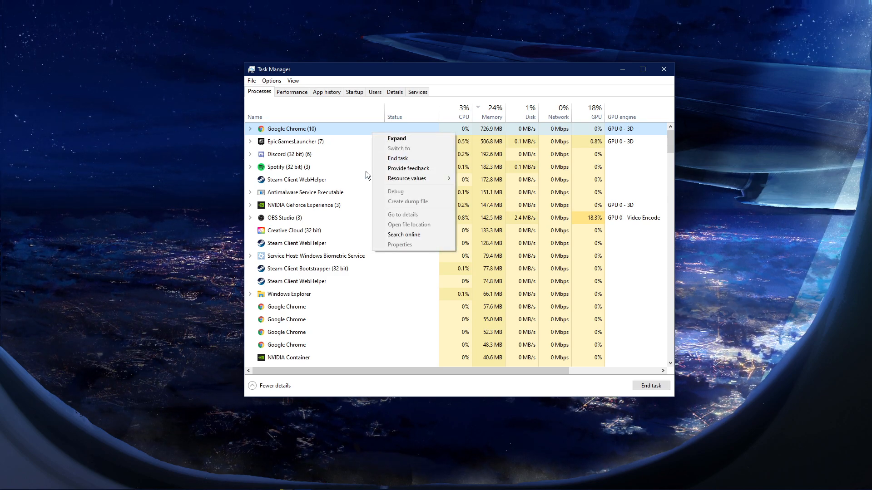
{"action": "right_click", "coordinate": [307, 268]}
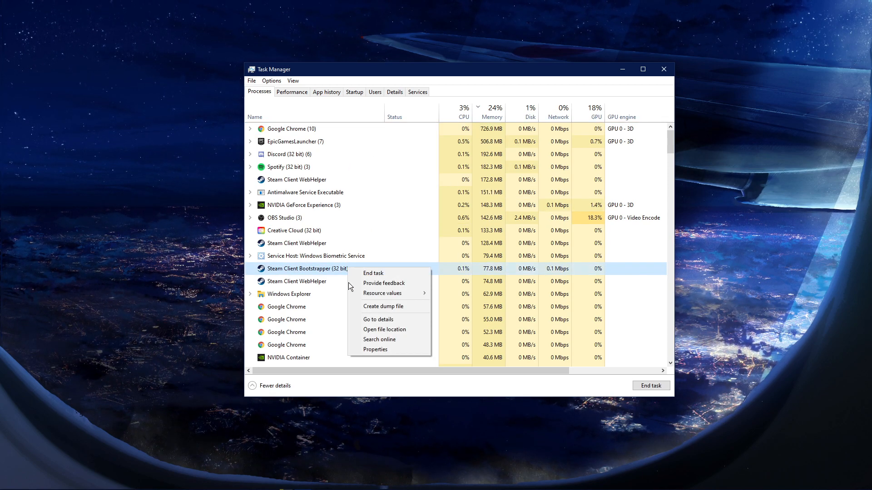